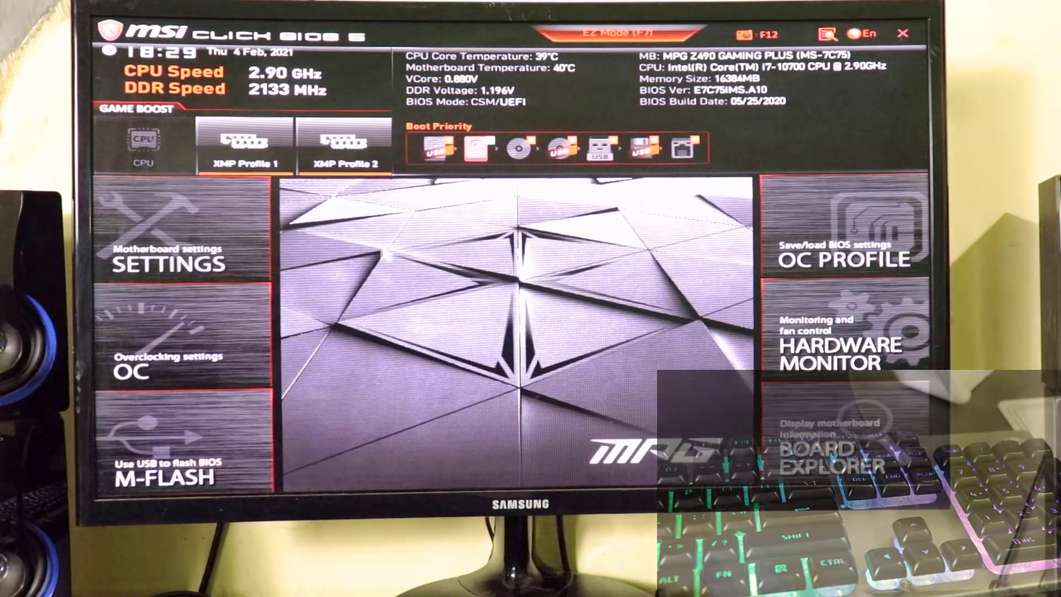
Open BIOS Settings, enter Advanced, then return to the top-level categories list.
click(173, 244)
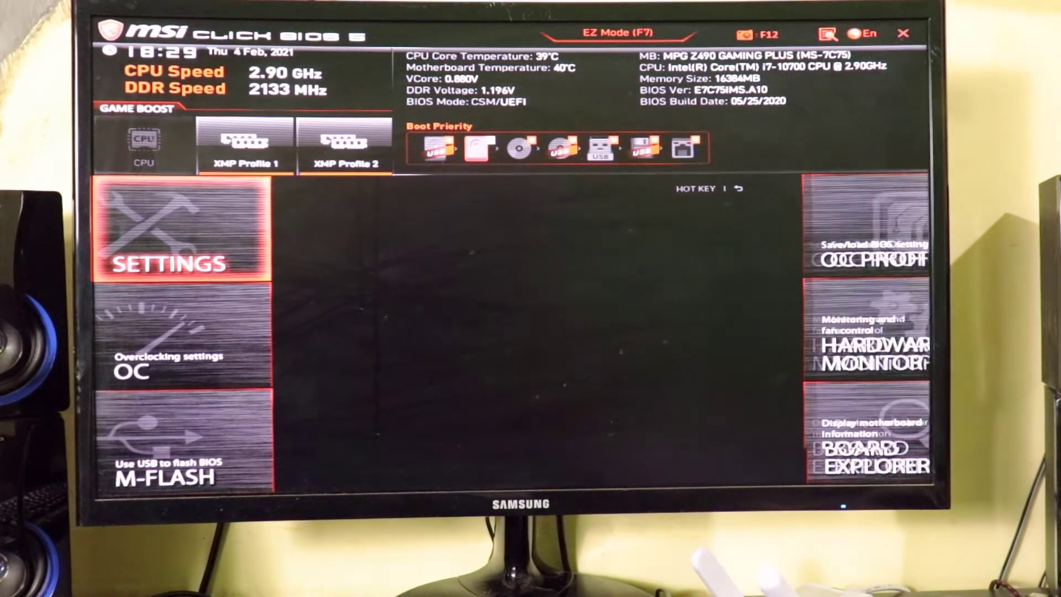
click(179, 265)
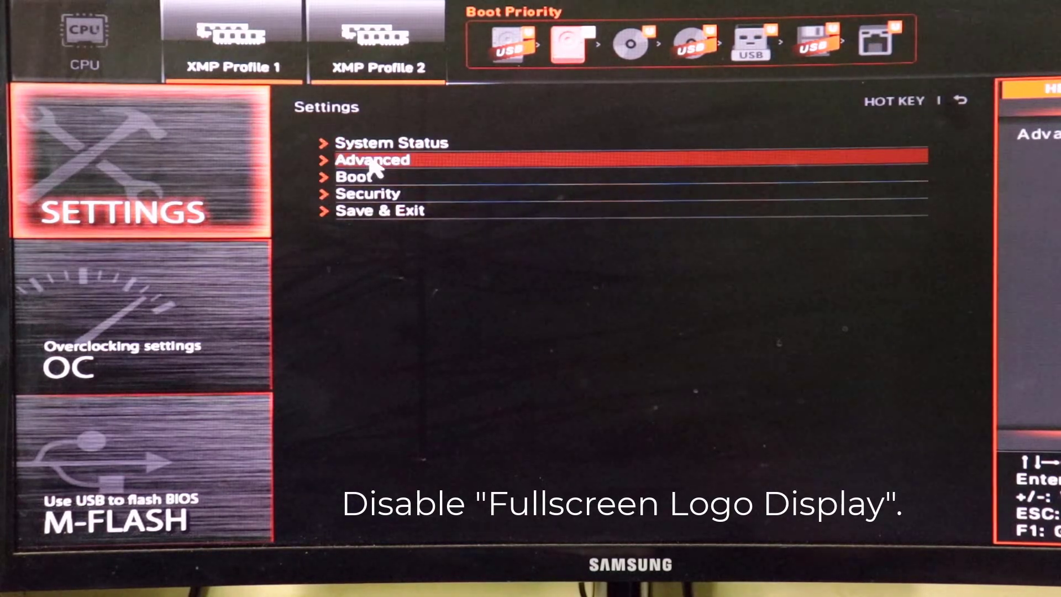
click(372, 159)
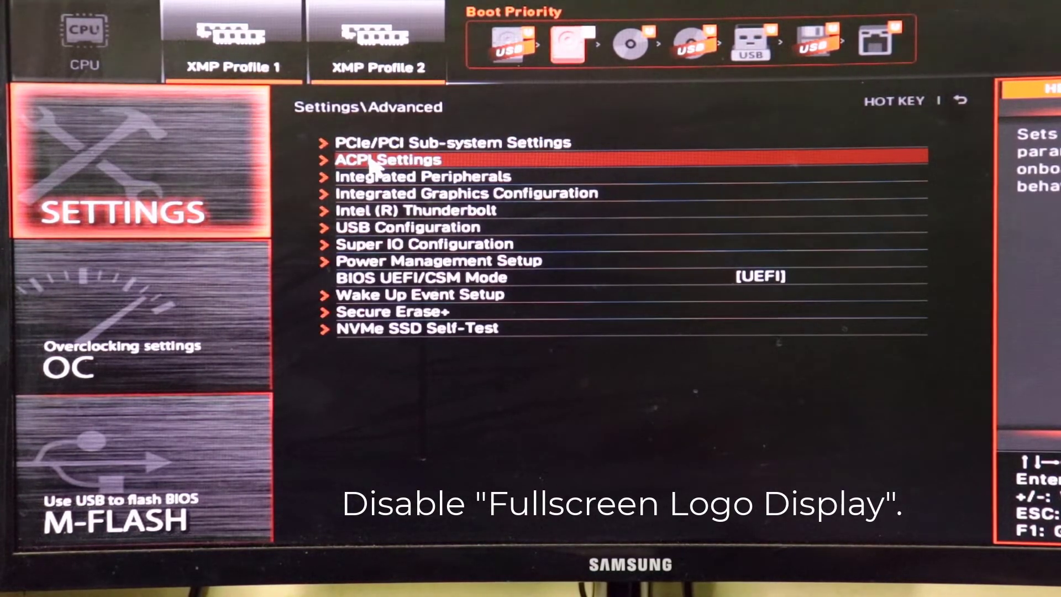
key(Up)
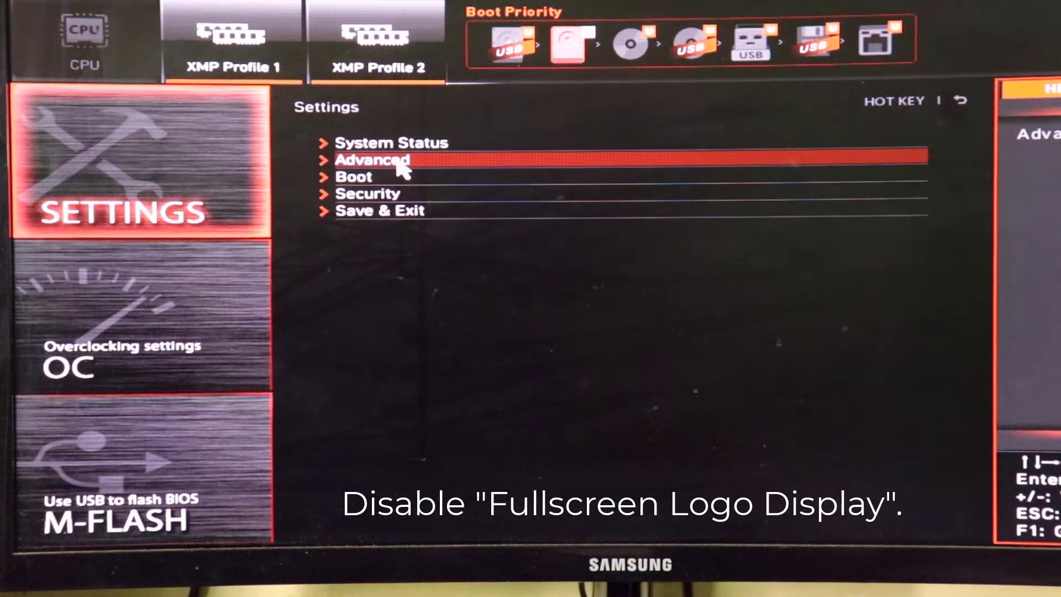
mouse_move(440, 172)
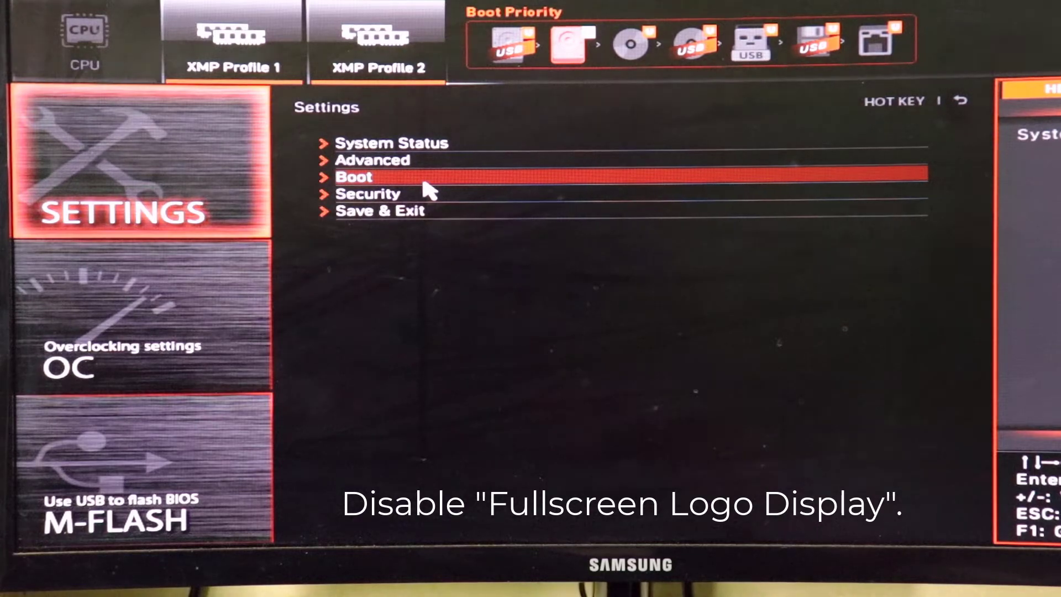
Enter Settings\Boot and move to the Full Screen Logo Display option, set to Disabled.
click(355, 177)
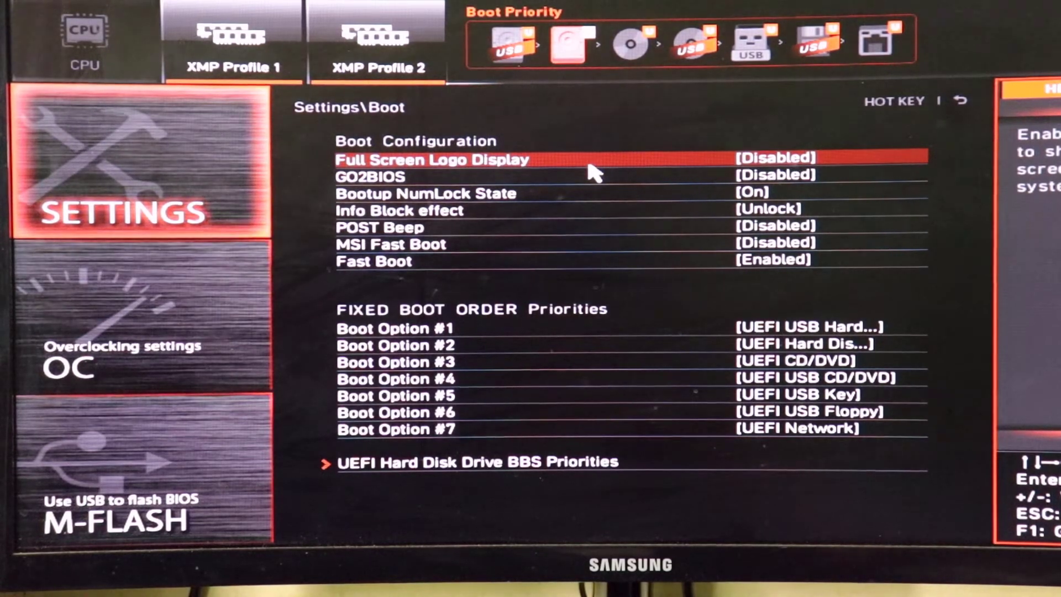
key(Down)
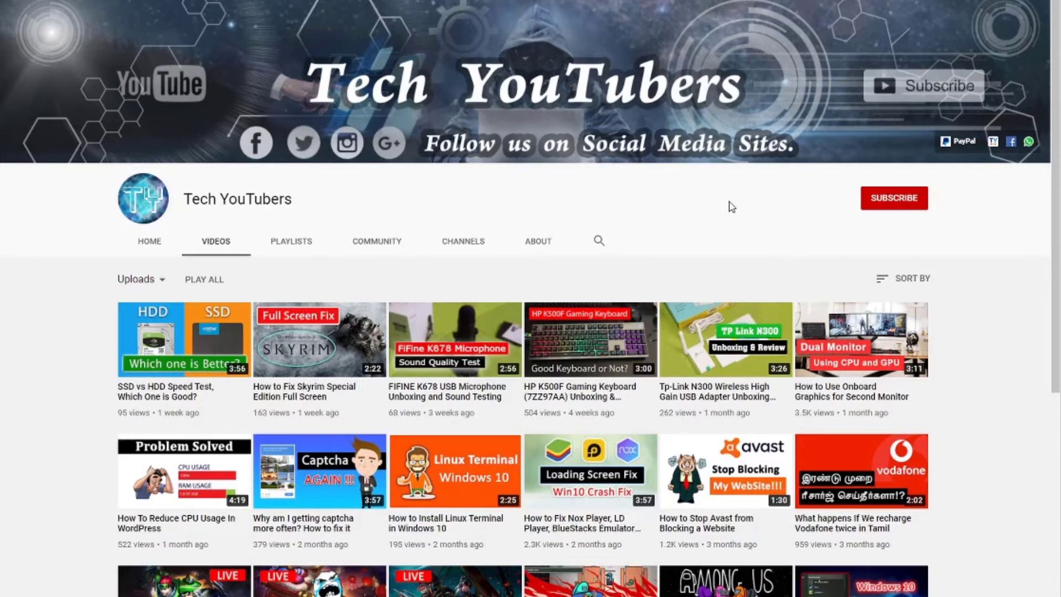
Subscribe to the Tech YouTubers channel and bring up its bell notification choices.
click(892, 198)
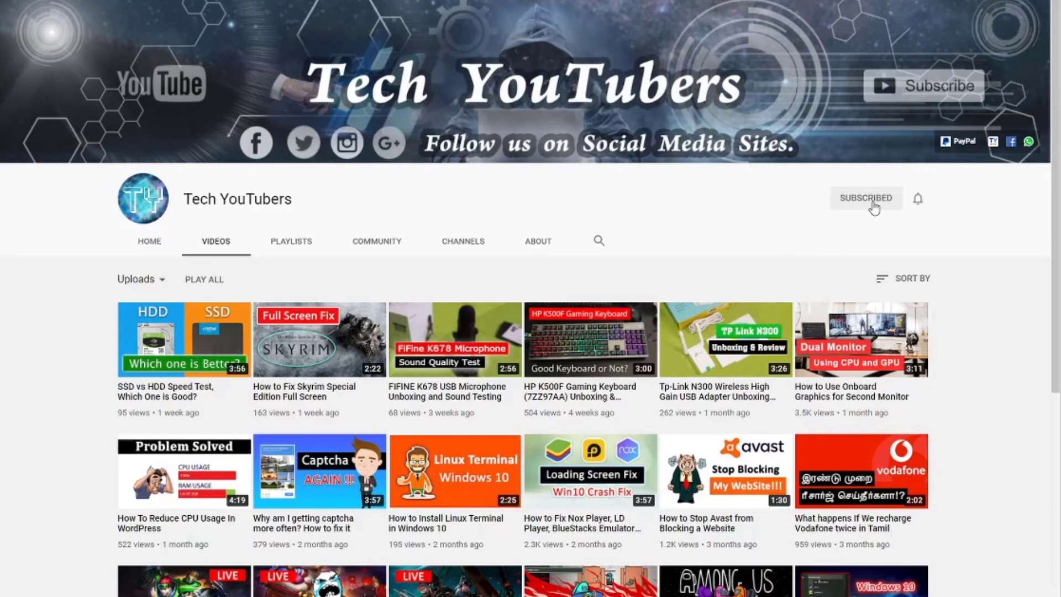
click(919, 198)
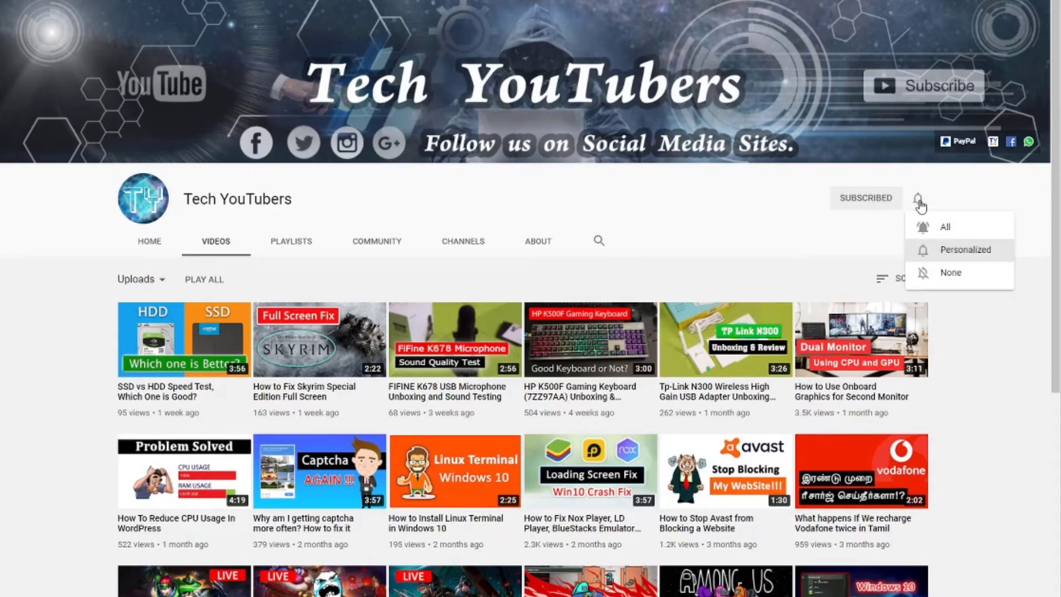